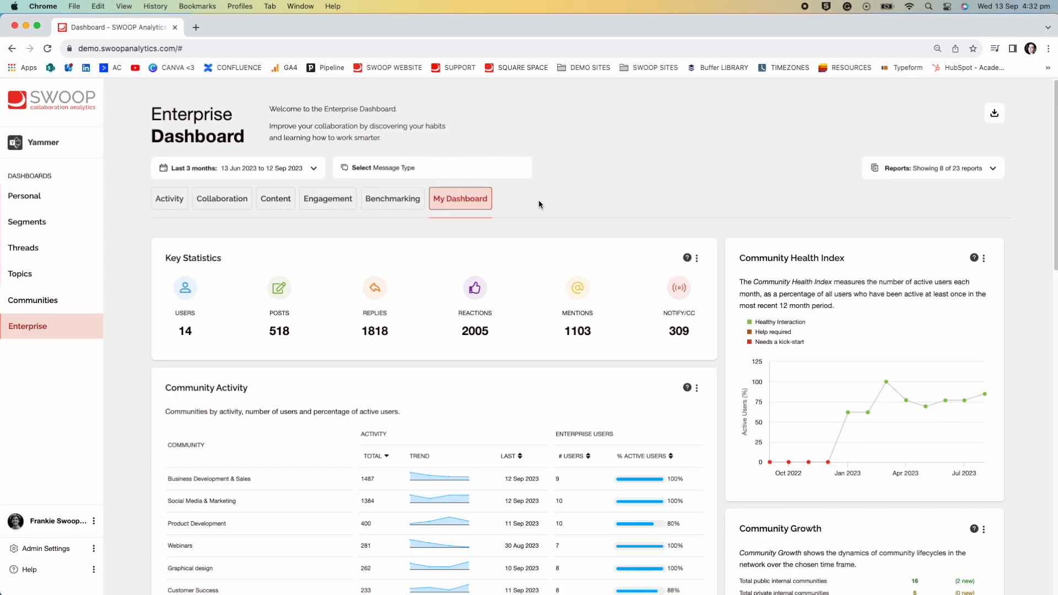
mouse_move(930, 126)
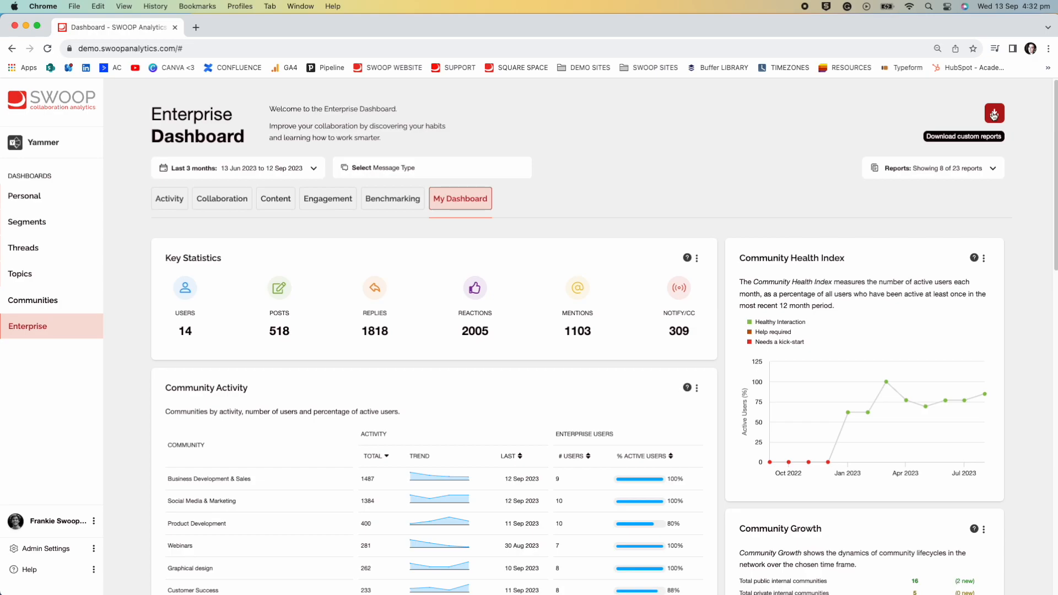
mouse_move(730, 261)
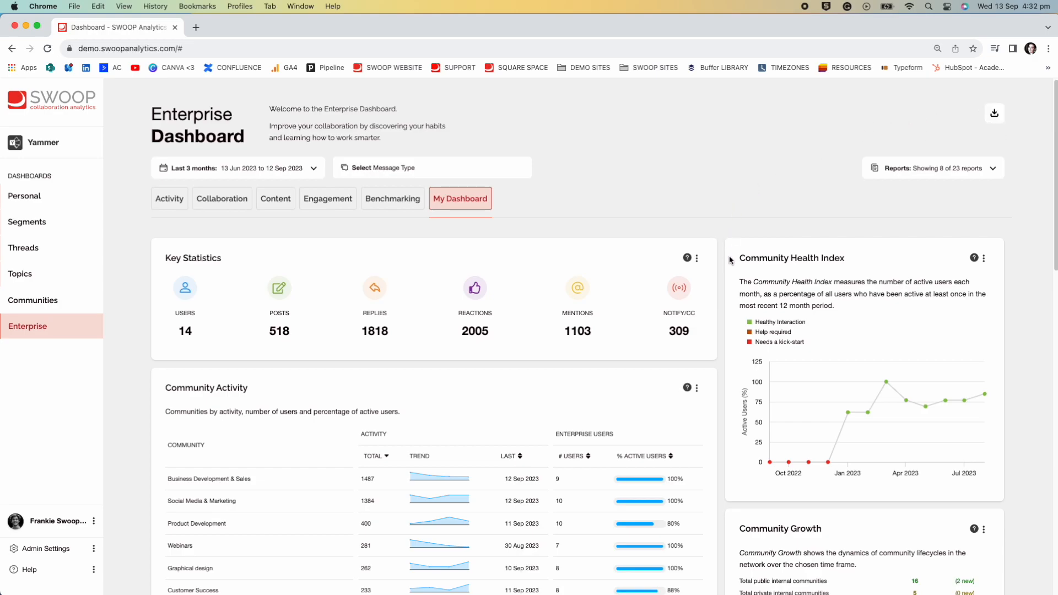
mouse_move(1009, 395)
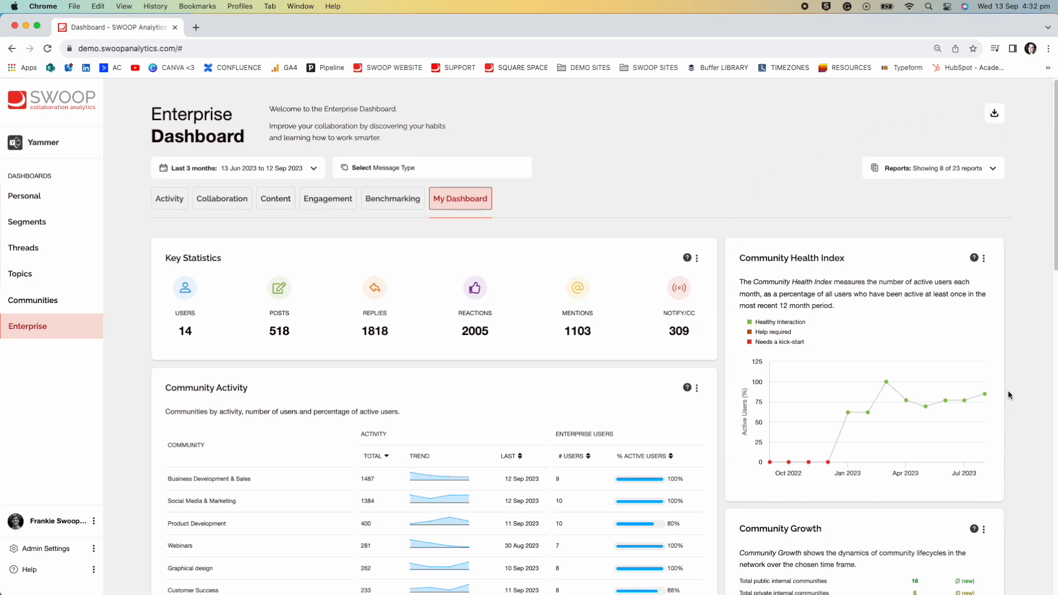
mouse_move(733, 235)
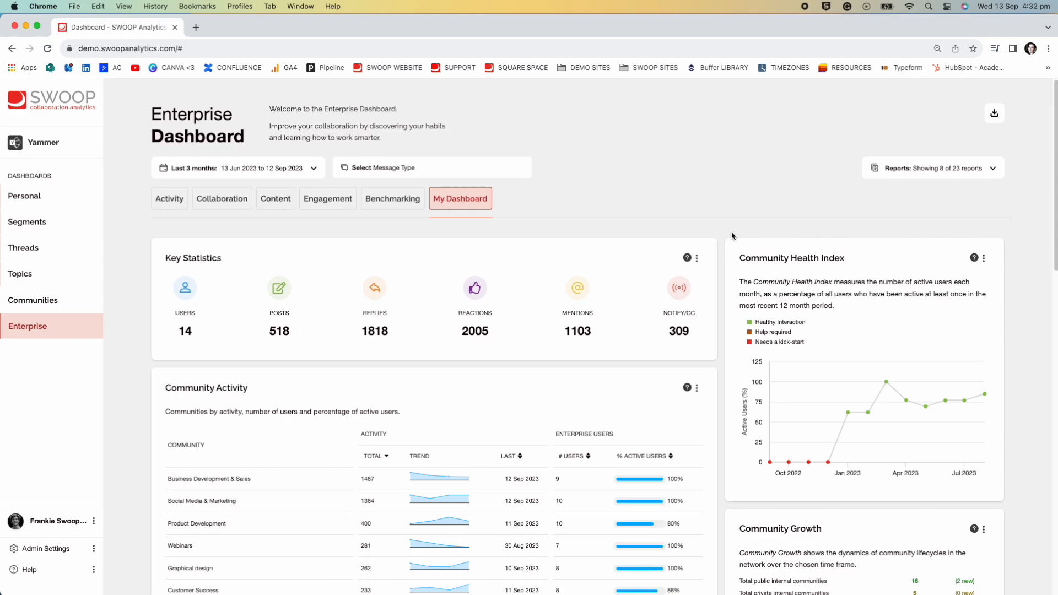
mouse_move(208, 242)
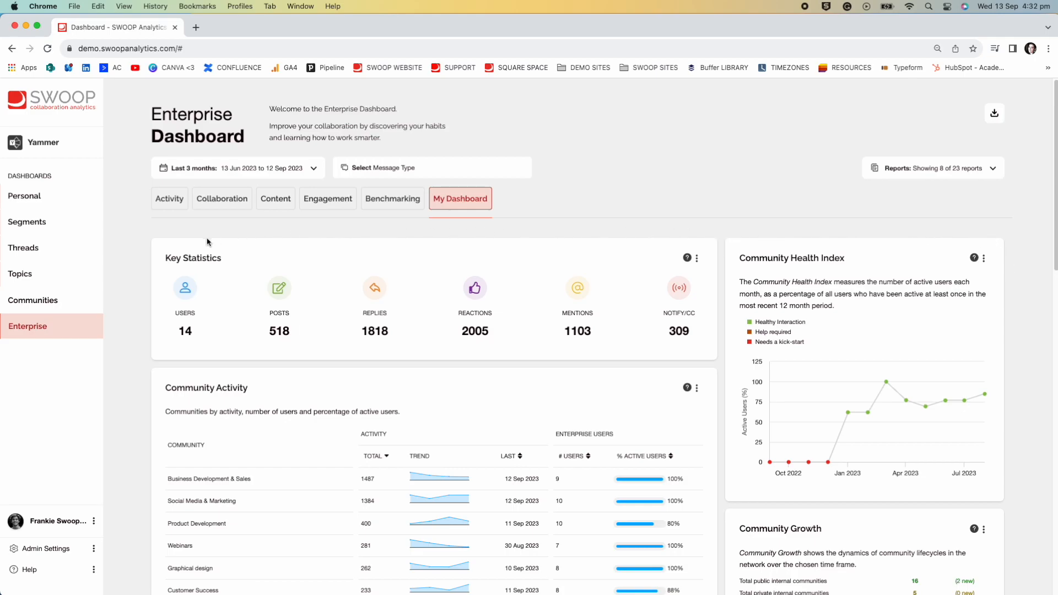
mouse_move(122, 468)
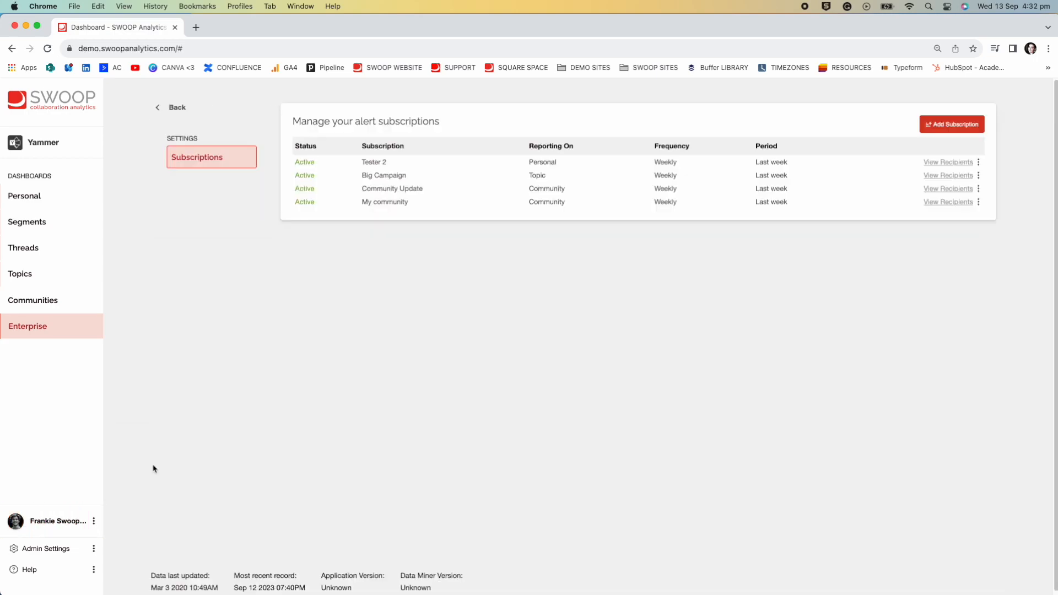
mouse_move(479, 172)
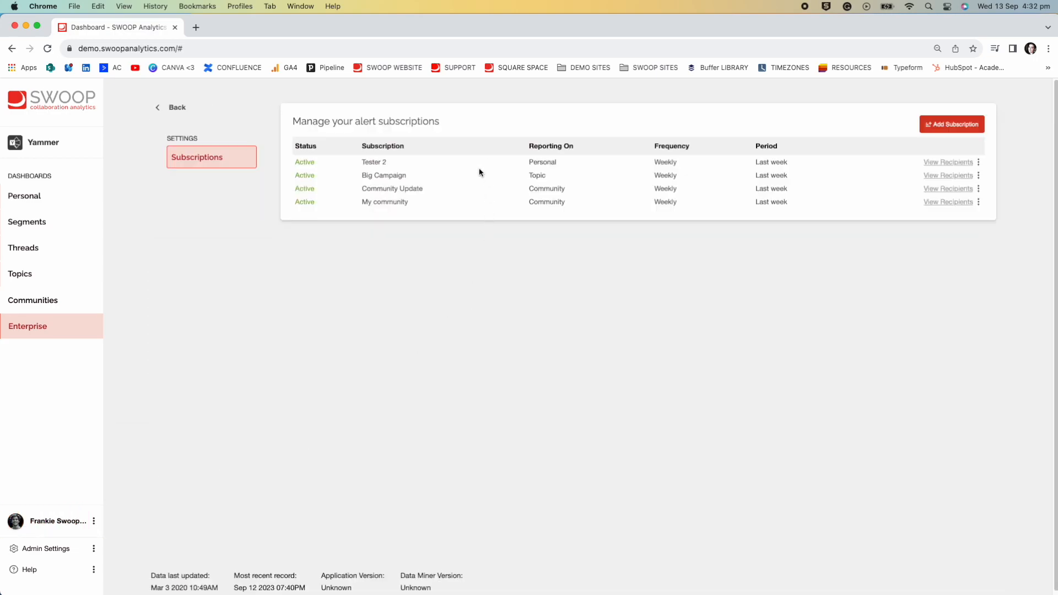
mouse_move(695, 270)
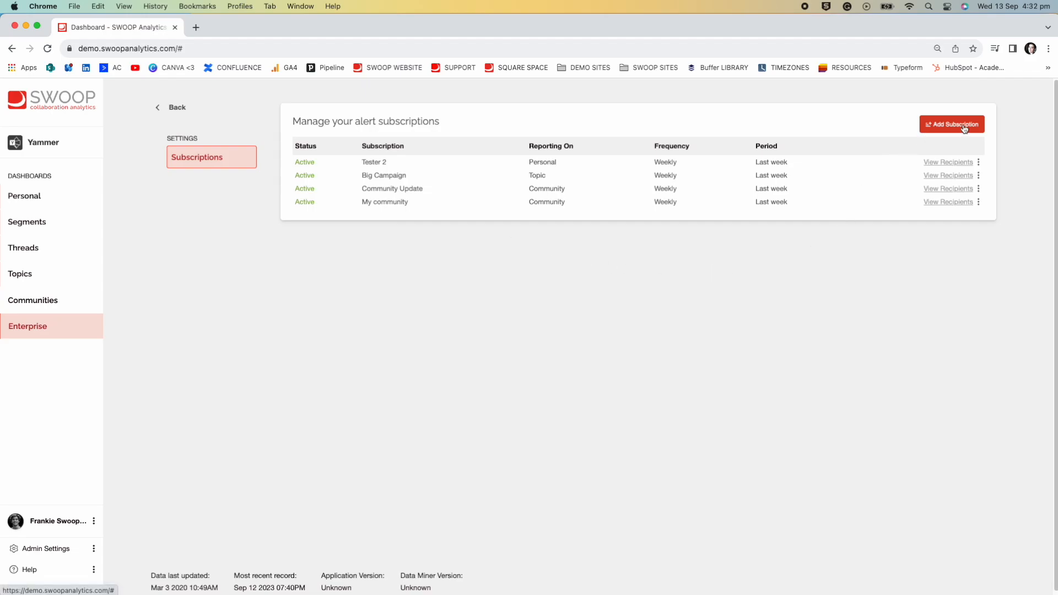
Add a new subscription named 'Weekly Comms Update' and enter the recipient's email address.
click(950, 123)
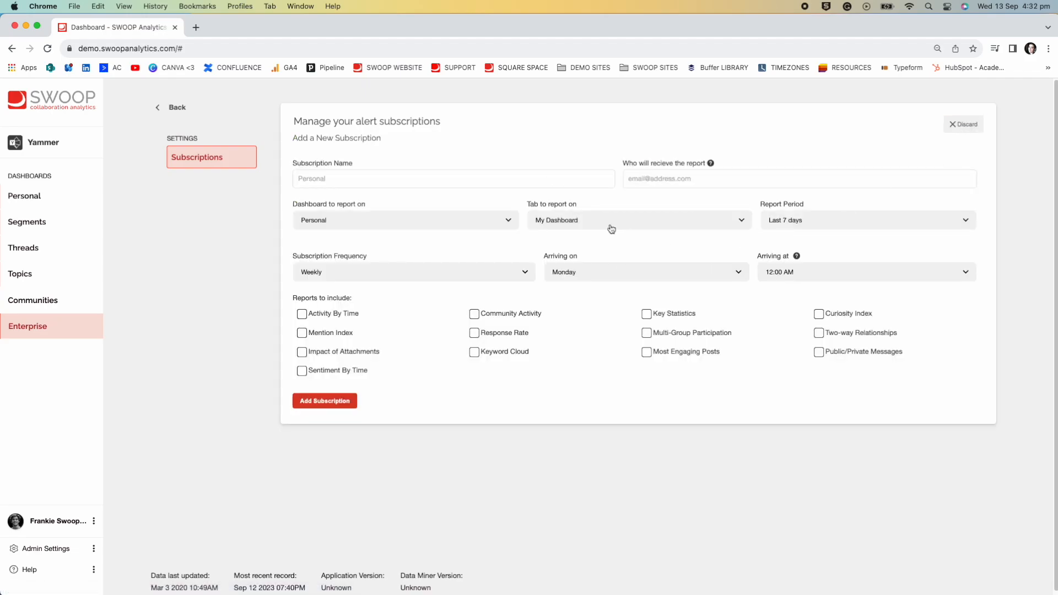
text(Weekly Comms)
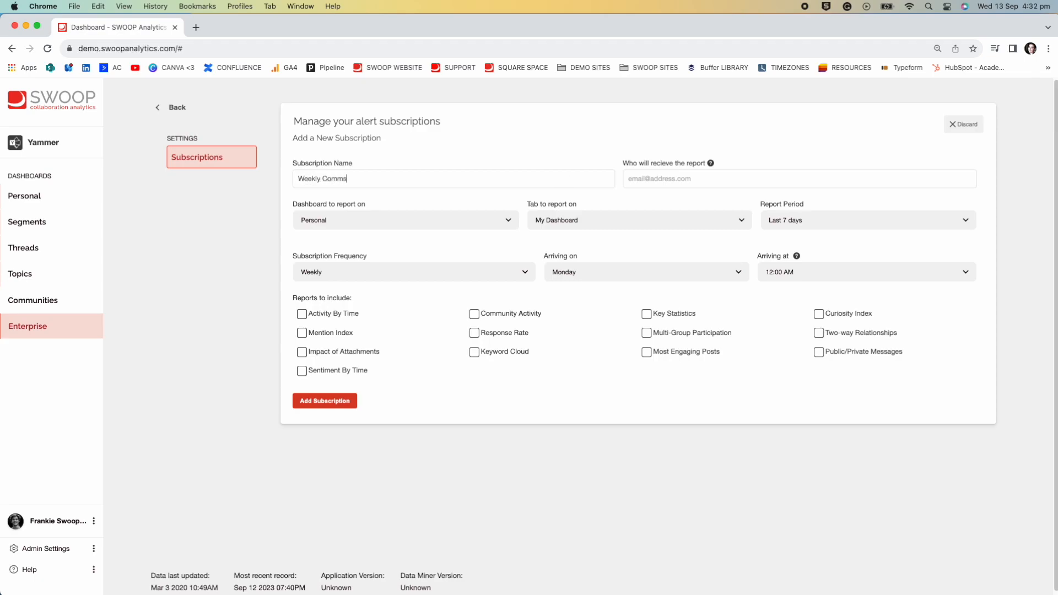
text(Update)
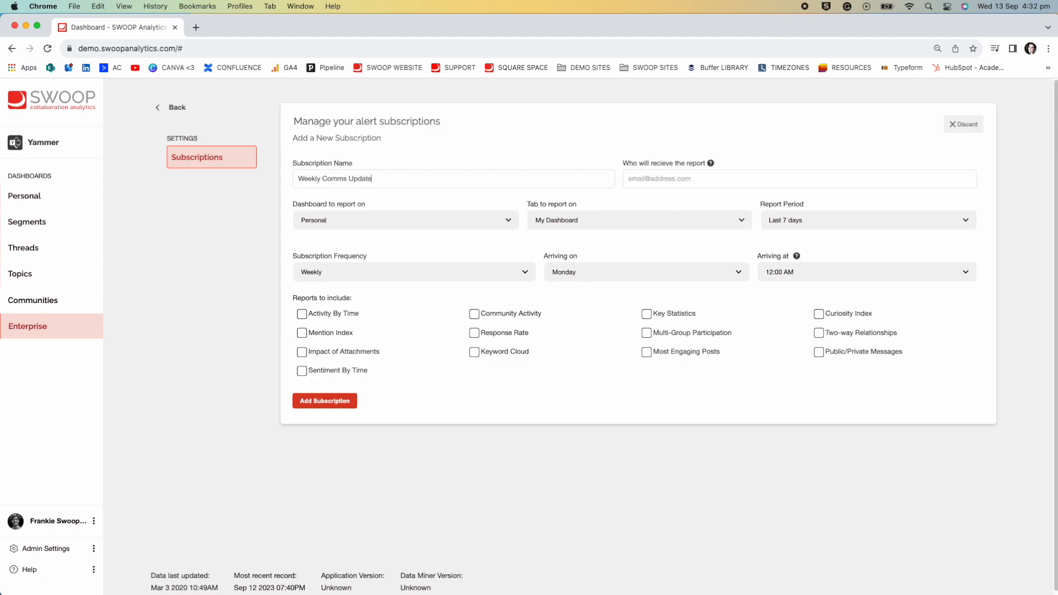
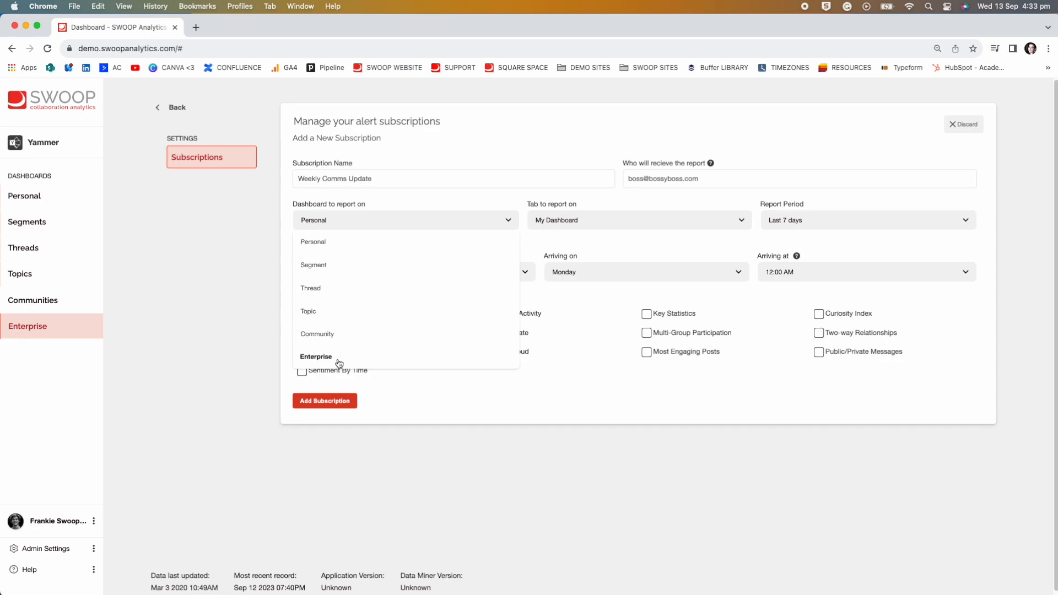
Choose Enterprise as the dashboard and My Dashboard as the tab to report on.
click(315, 357)
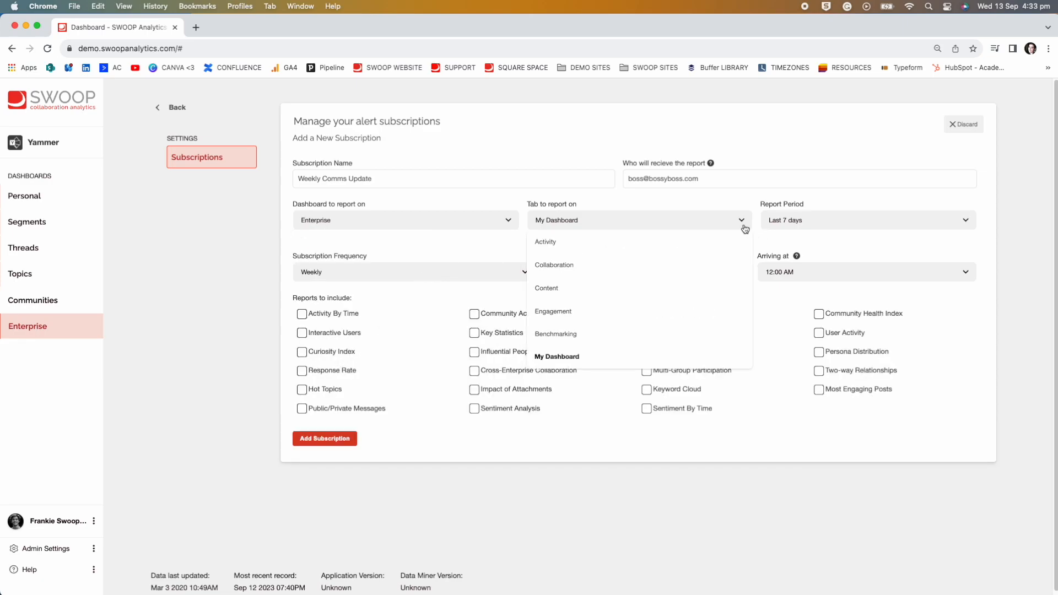
mouse_move(574, 360)
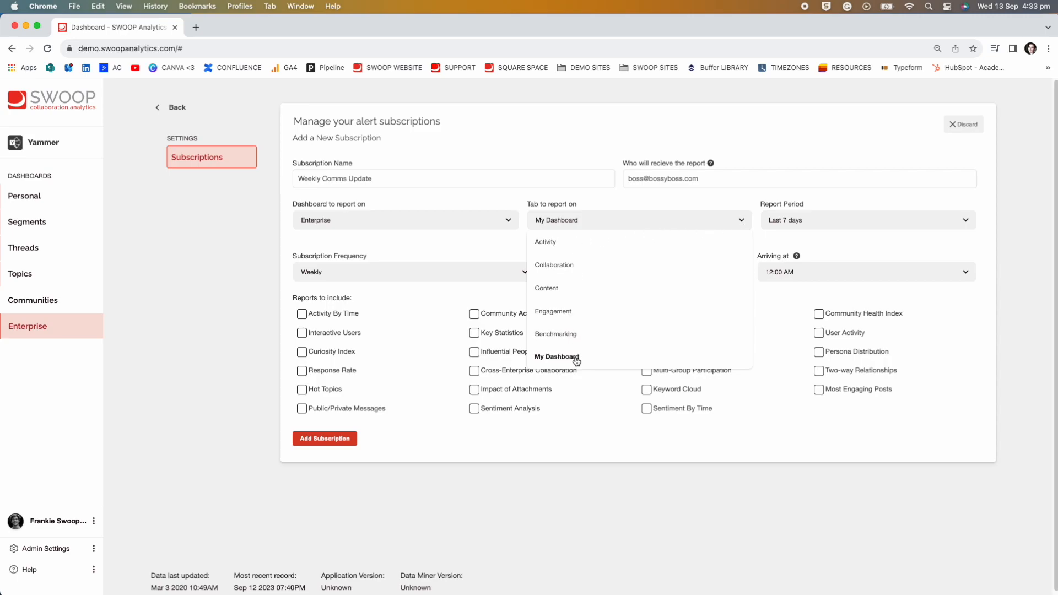
click(557, 356)
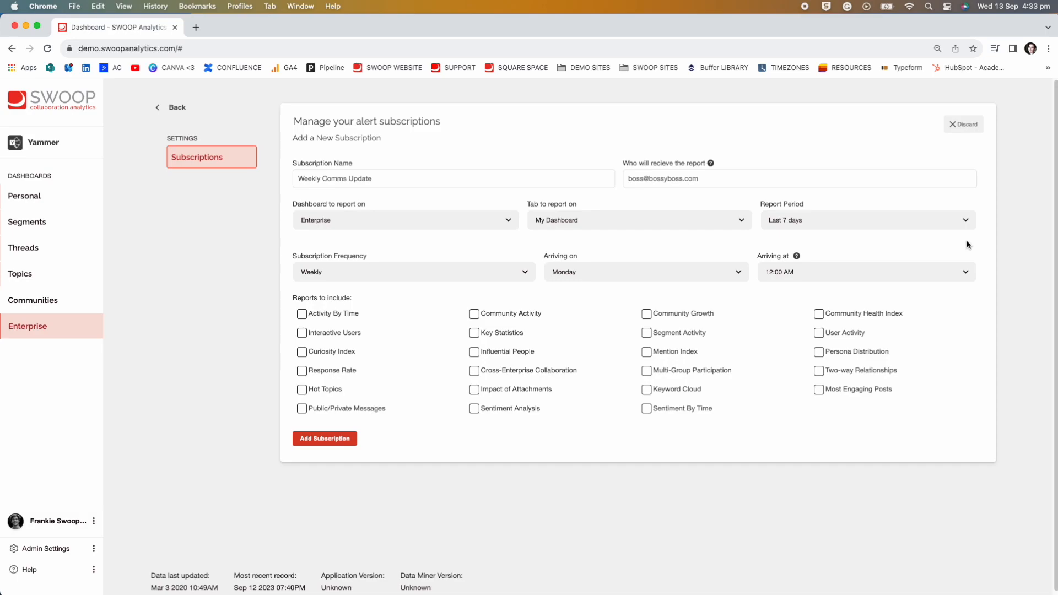
click(868, 220)
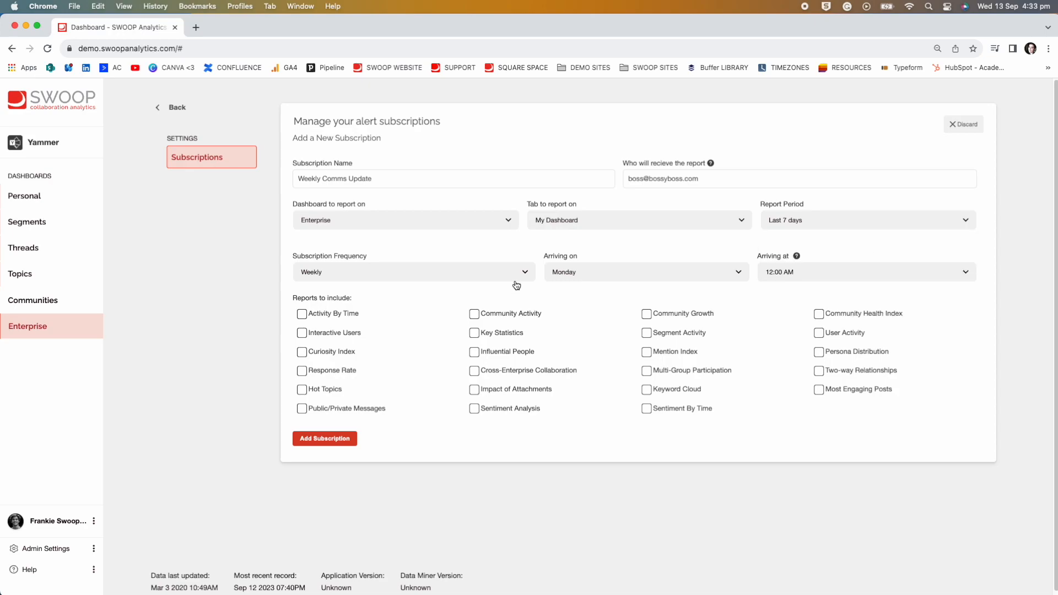
Keep Weekly frequency and Monday delivery, and set arrival to 9:00 AM.
click(411, 272)
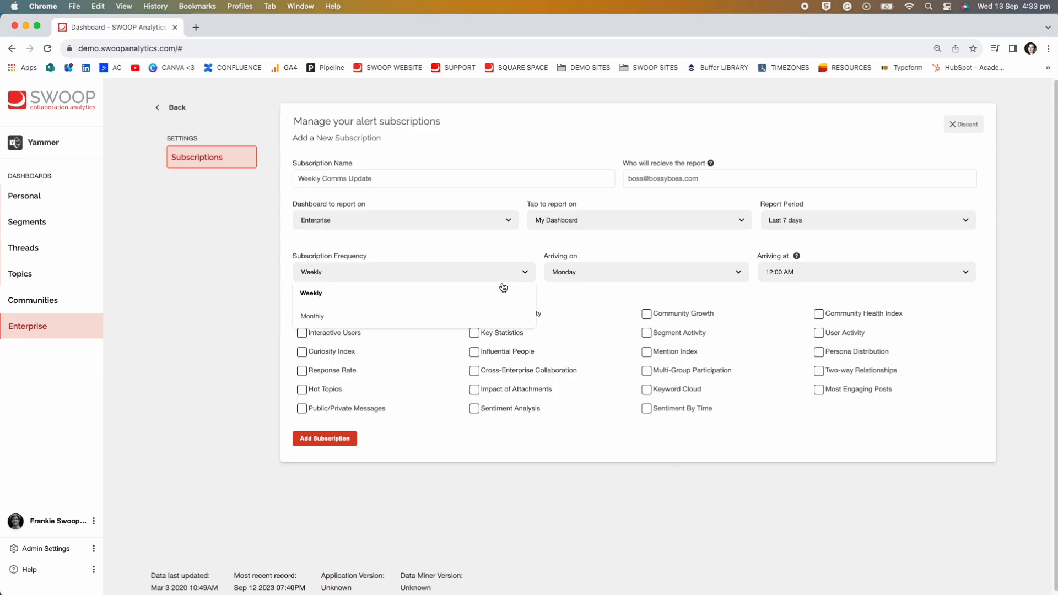
click(310, 292)
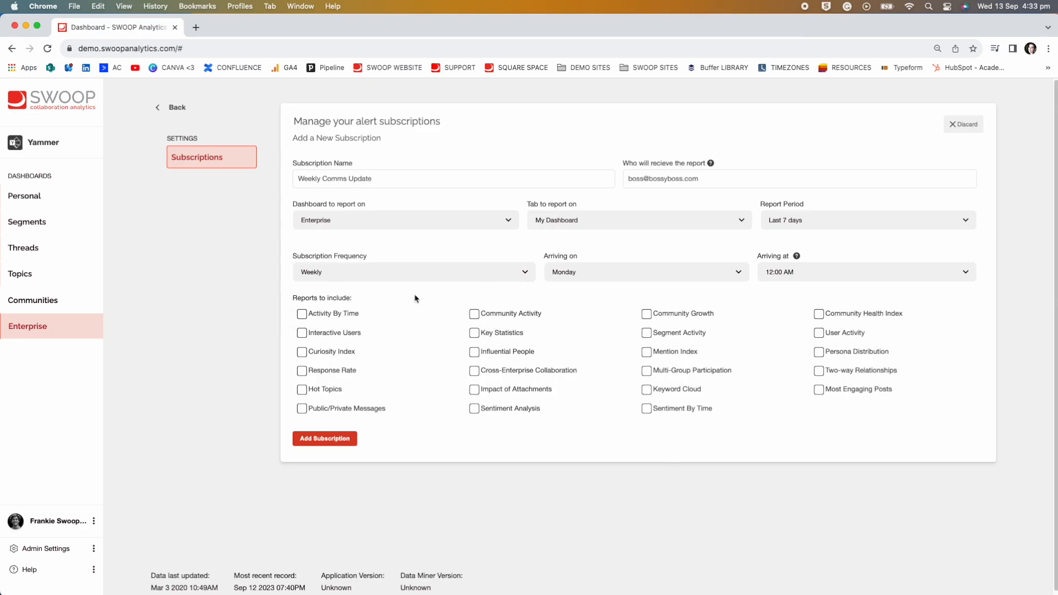
mouse_move(848, 223)
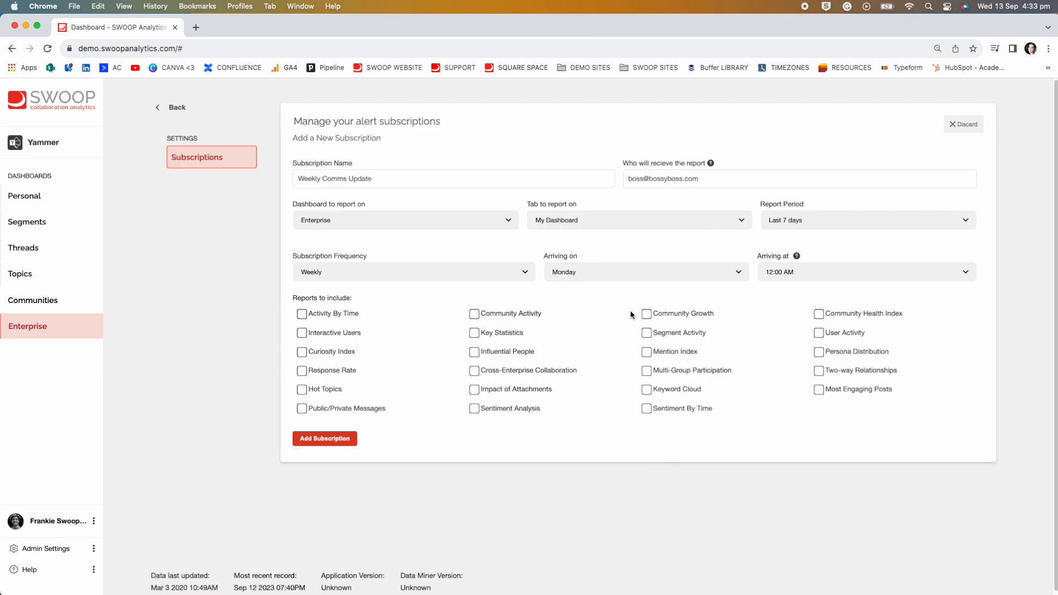
click(645, 272)
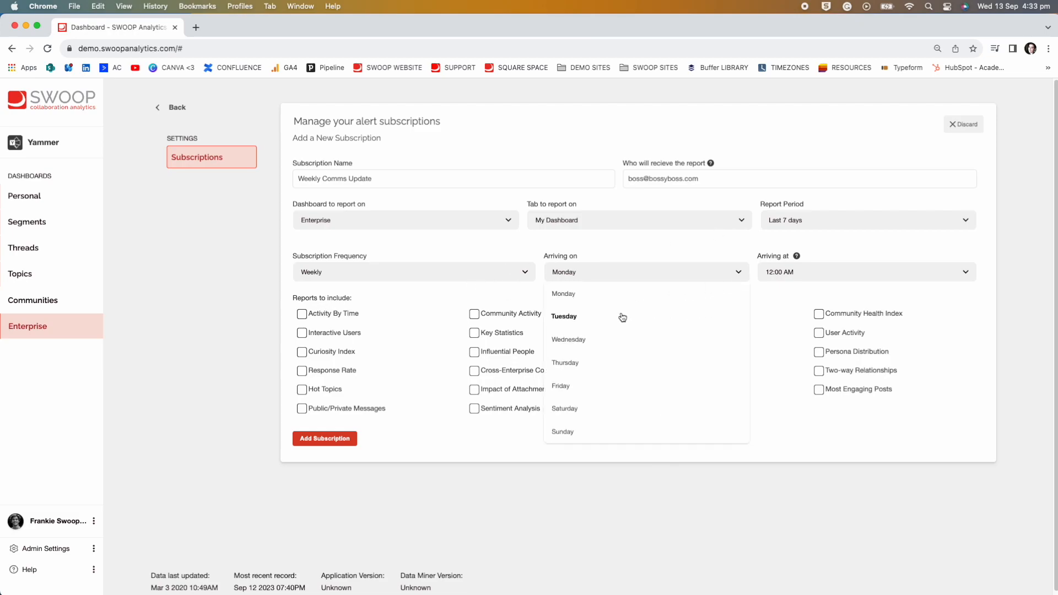
click(572, 302)
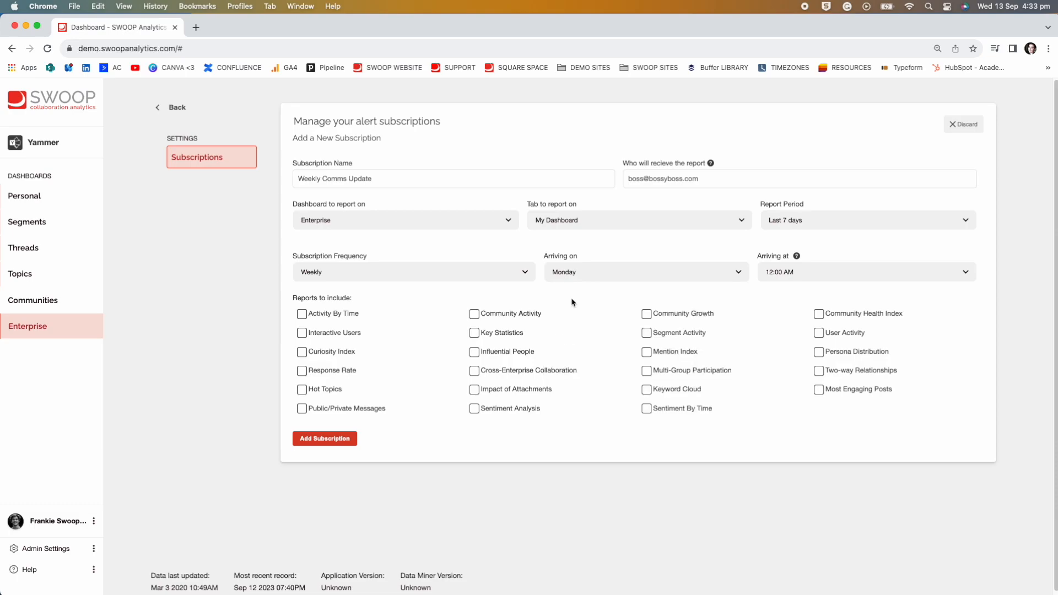
mouse_move(970, 272)
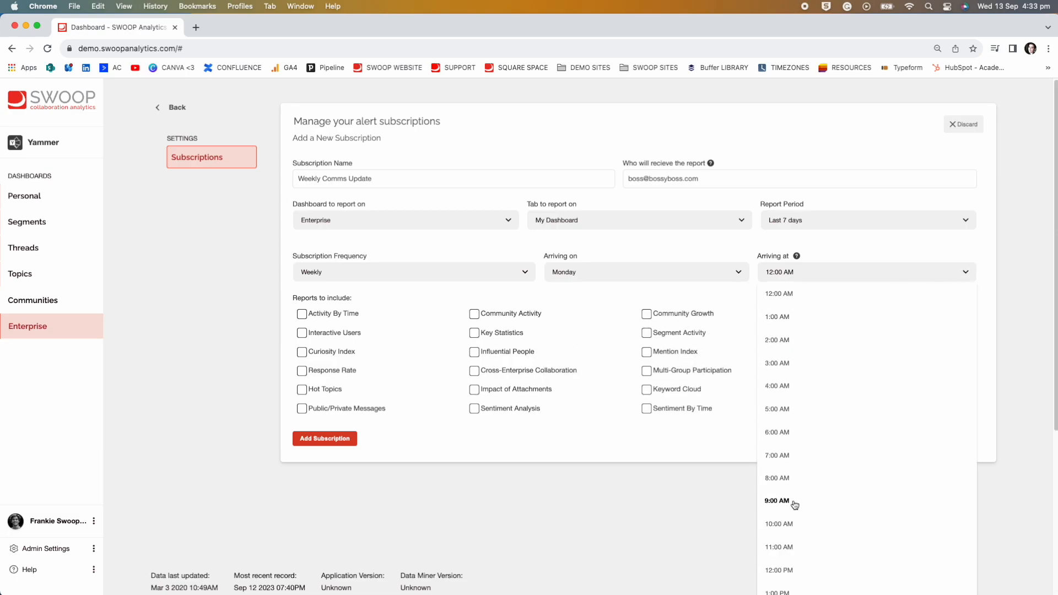
click(777, 504)
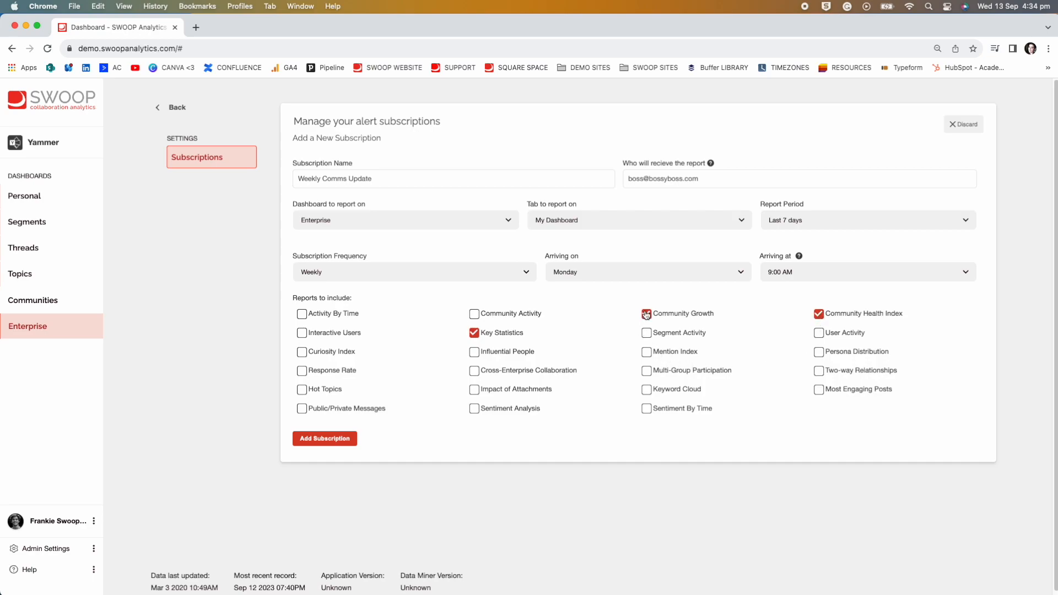
Add Community Activity, Mention Index and Impact of Attachments, then save the subscription.
click(474, 313)
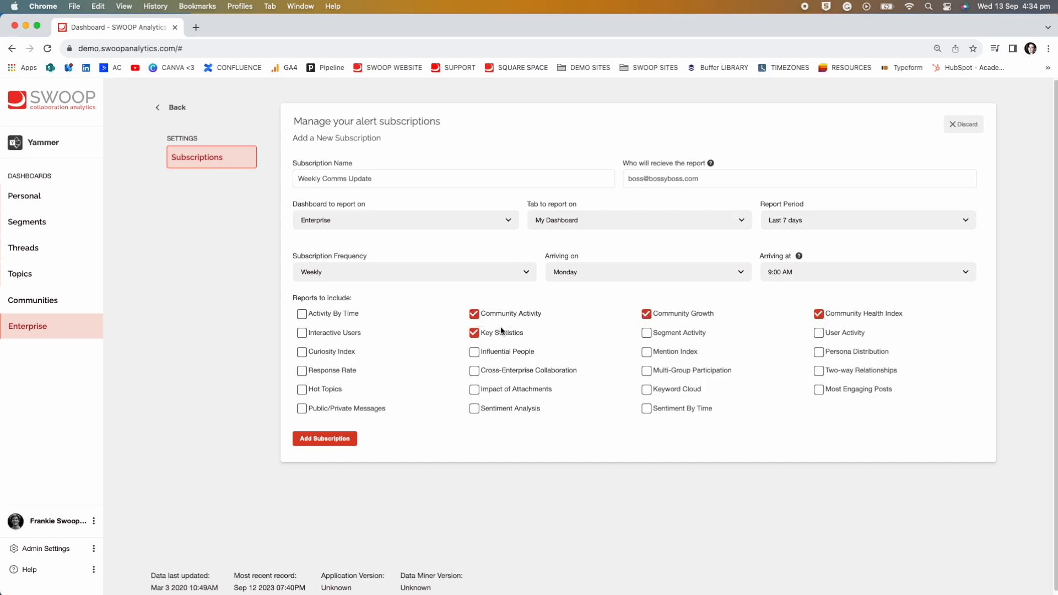
click(645, 351)
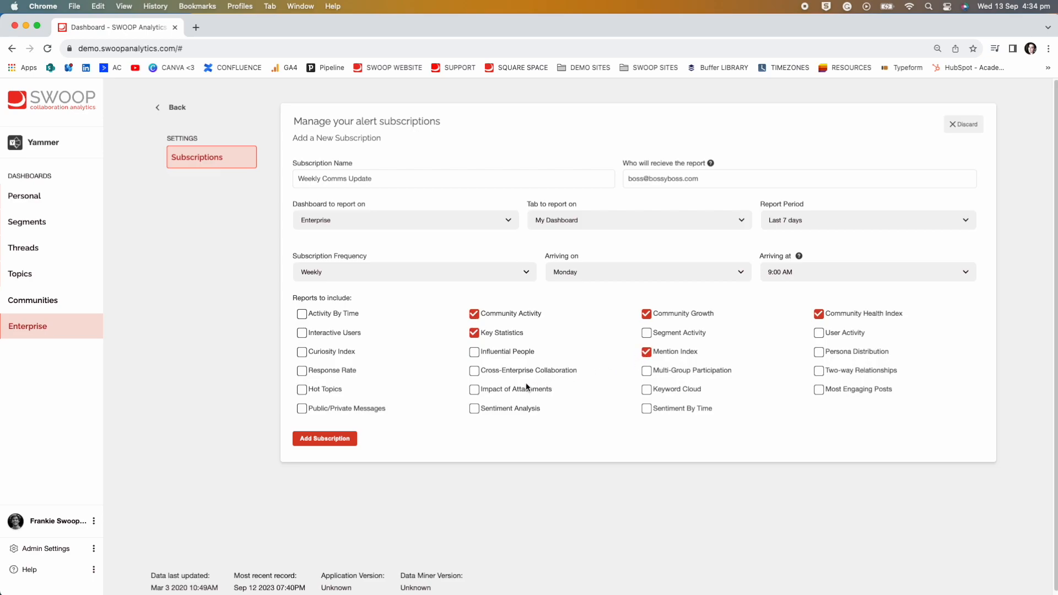
click(474, 390)
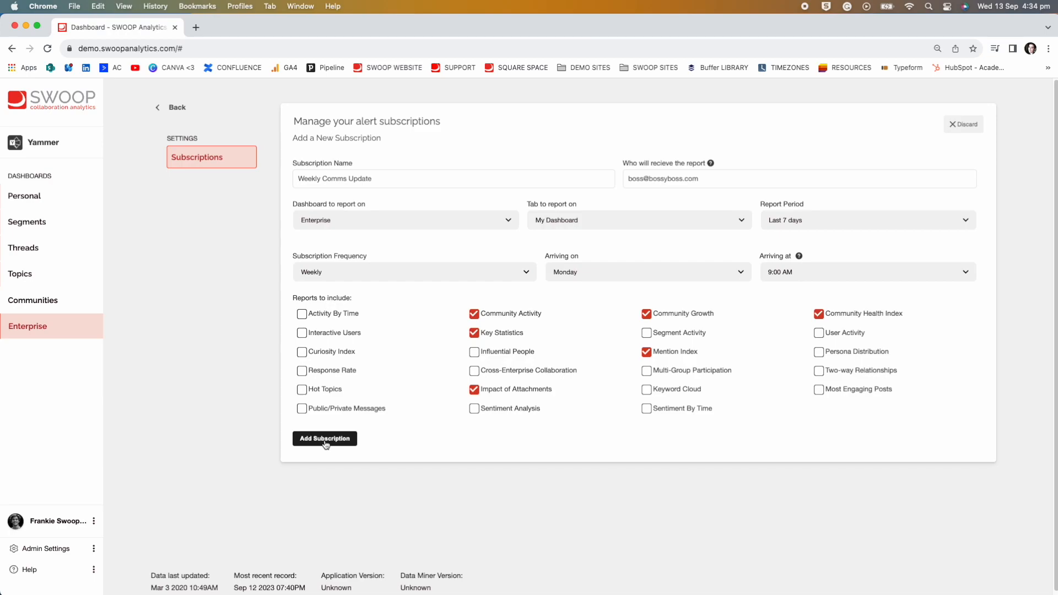
click(324, 439)
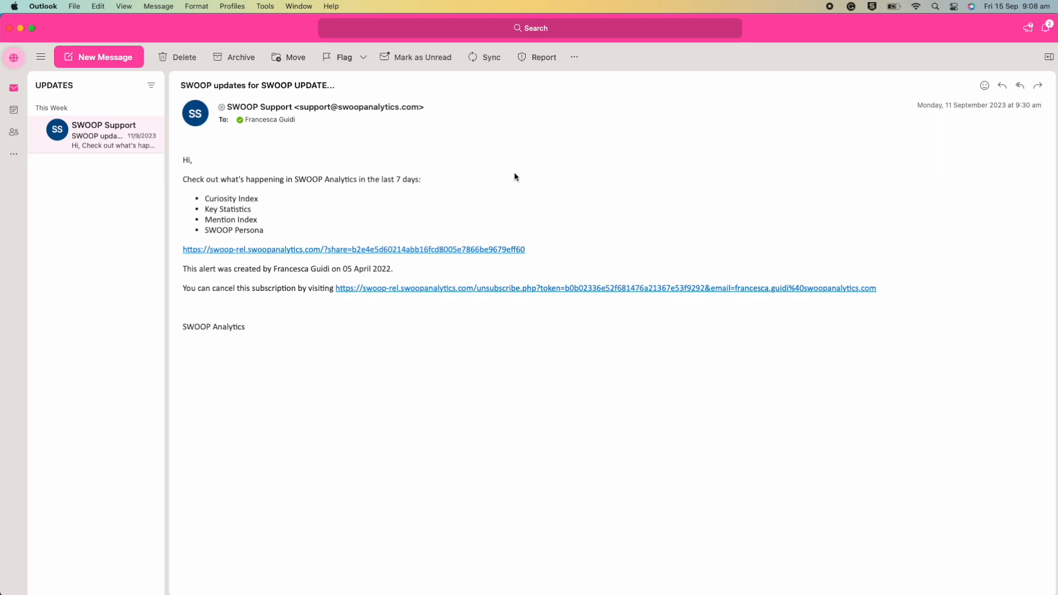
mouse_move(467, 257)
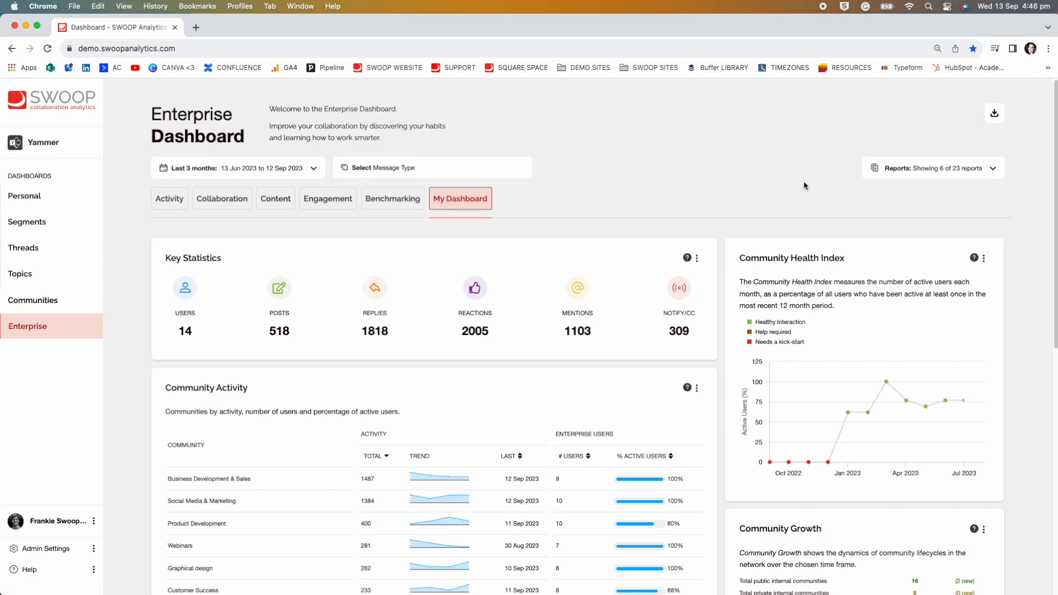
scroll(down, 3)
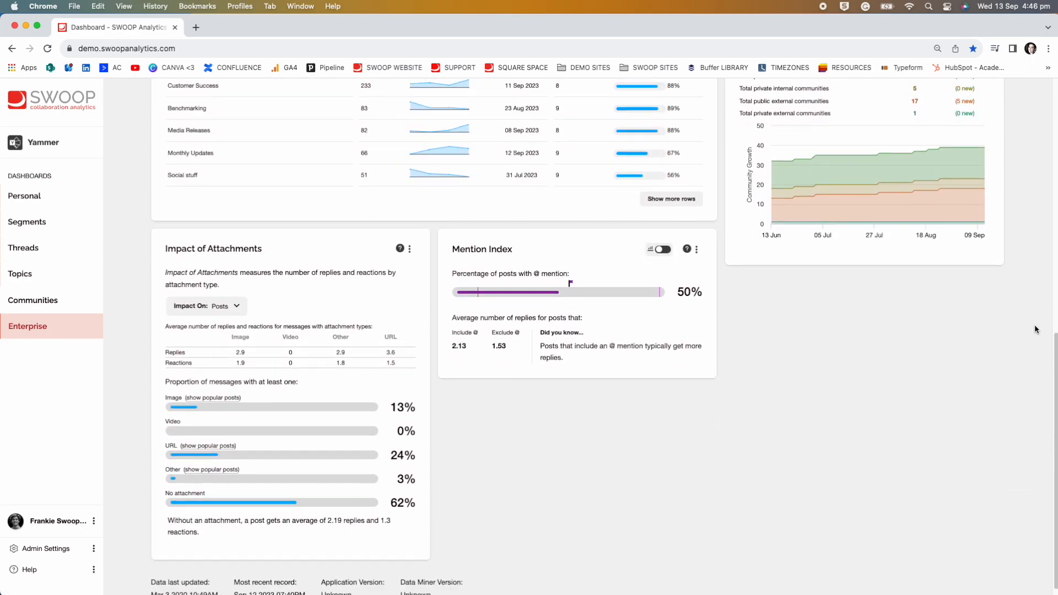